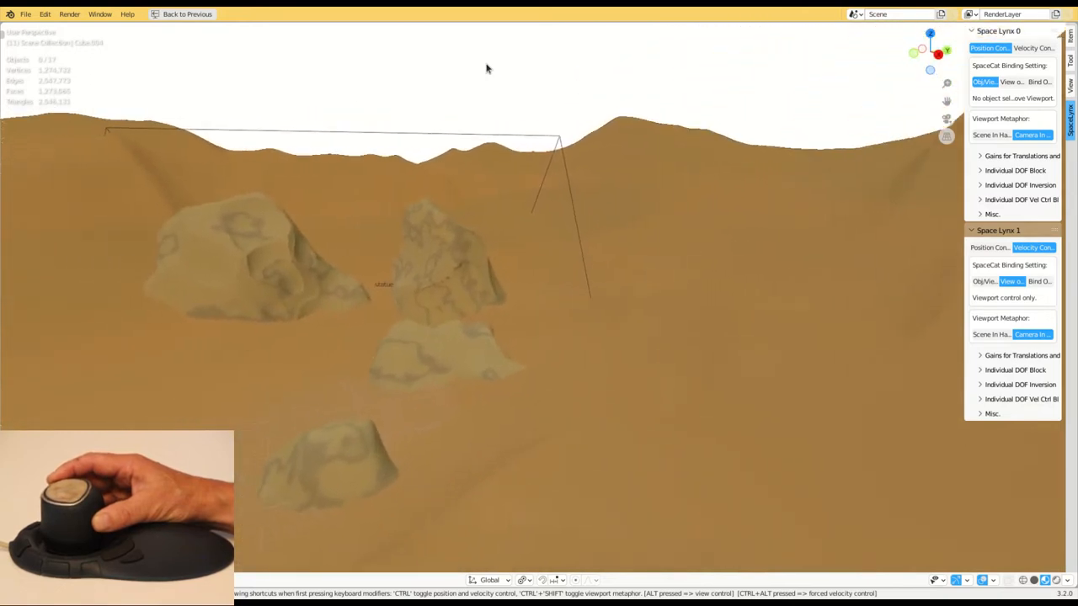
mouse_move(485, 67)
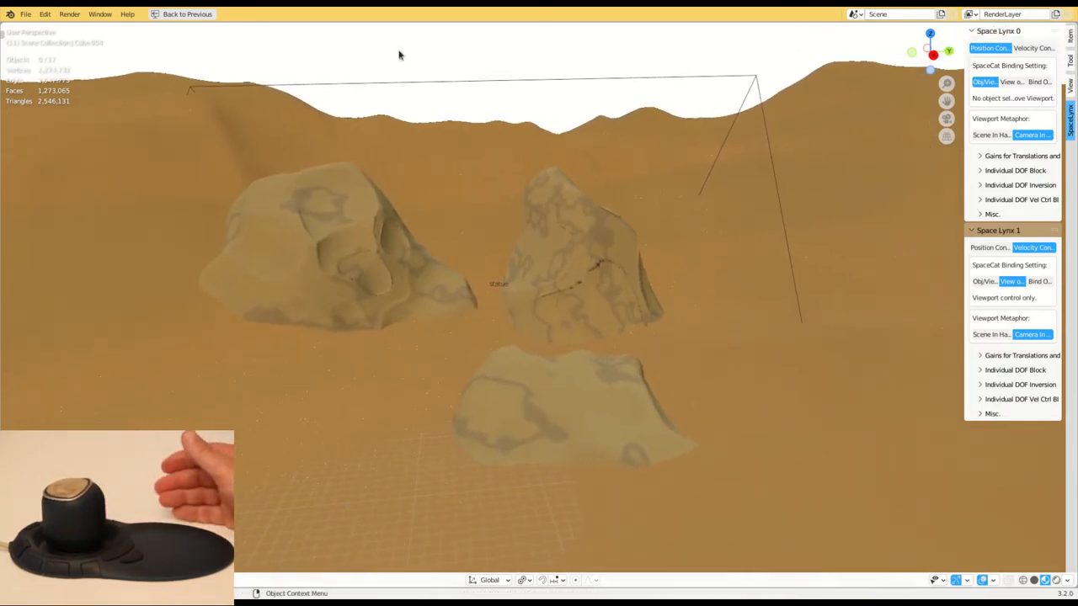
left_click(337, 228)
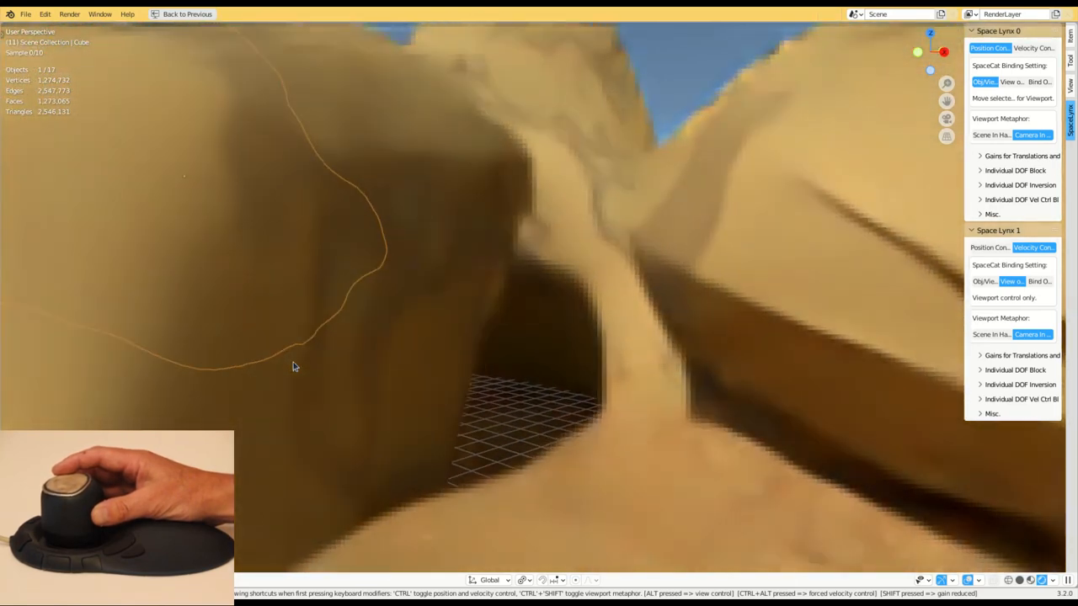
mouse_move(295, 365)
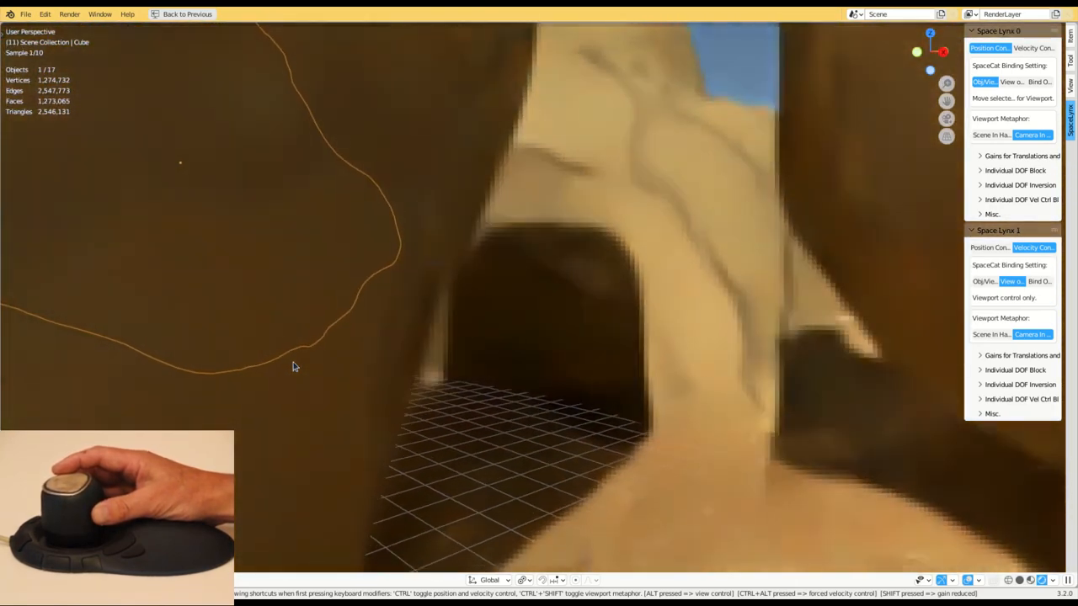